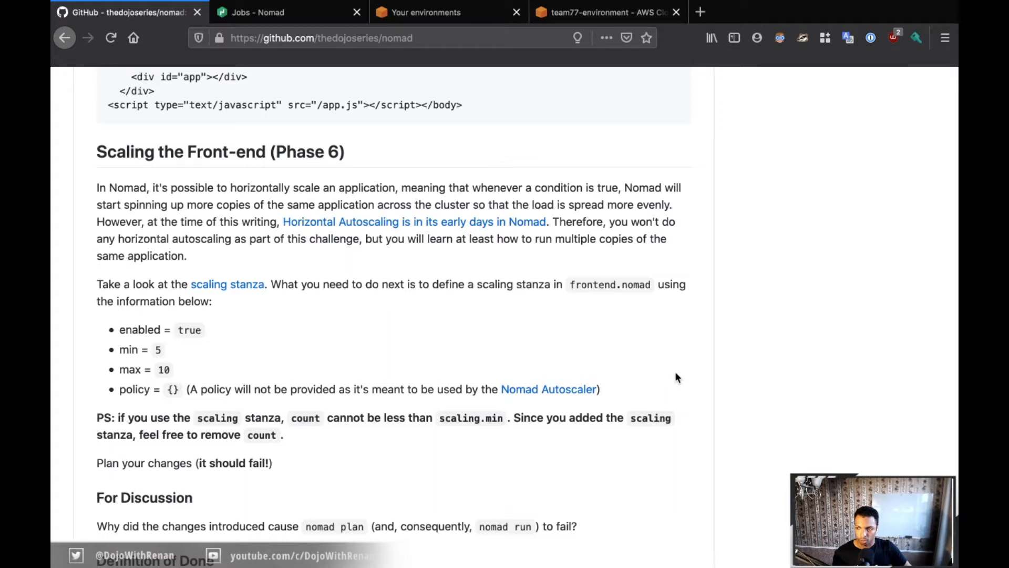
{"action": "mouse_move", "coordinate": [673, 377]}
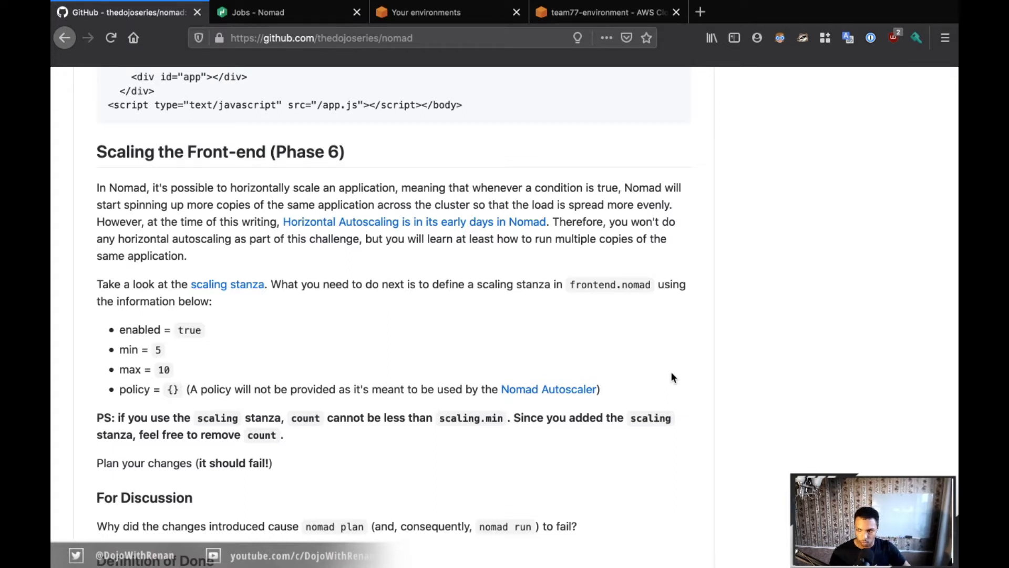
{"action": "mouse_move", "coordinate": [573, 400]}
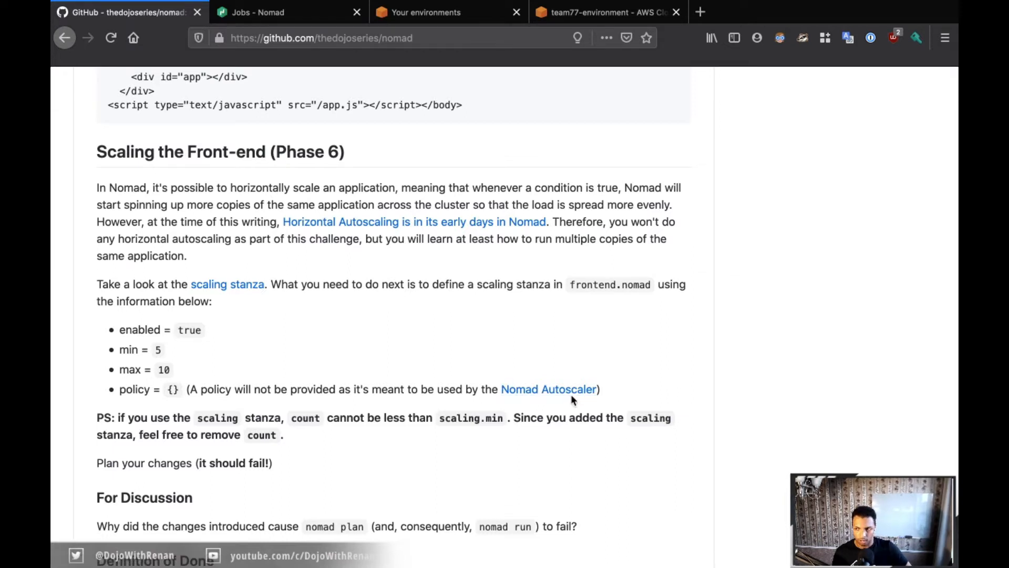
{"action": "mouse_move", "coordinate": [633, 377]}
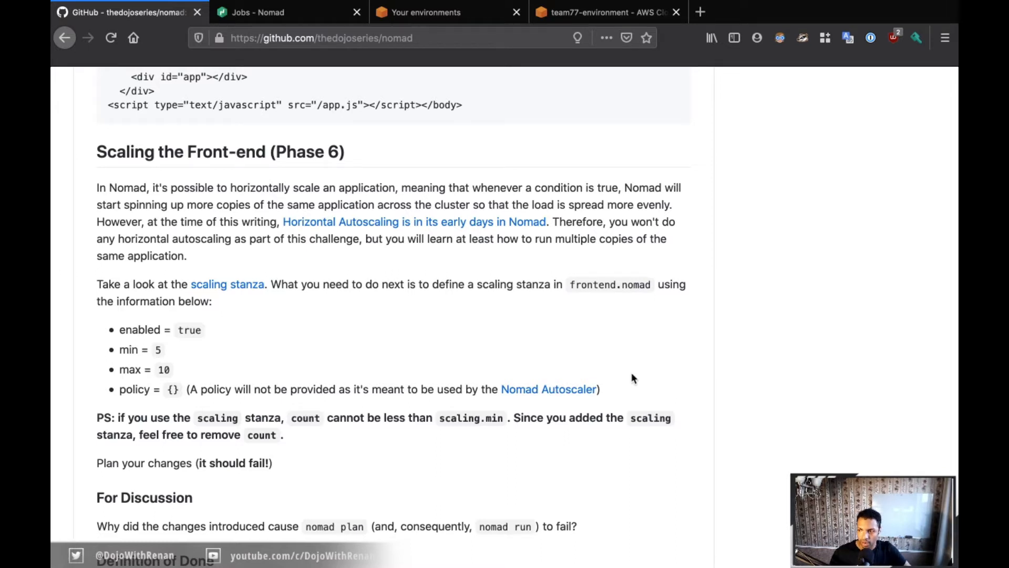
{"action": "mouse_move", "coordinate": [263, 308]}
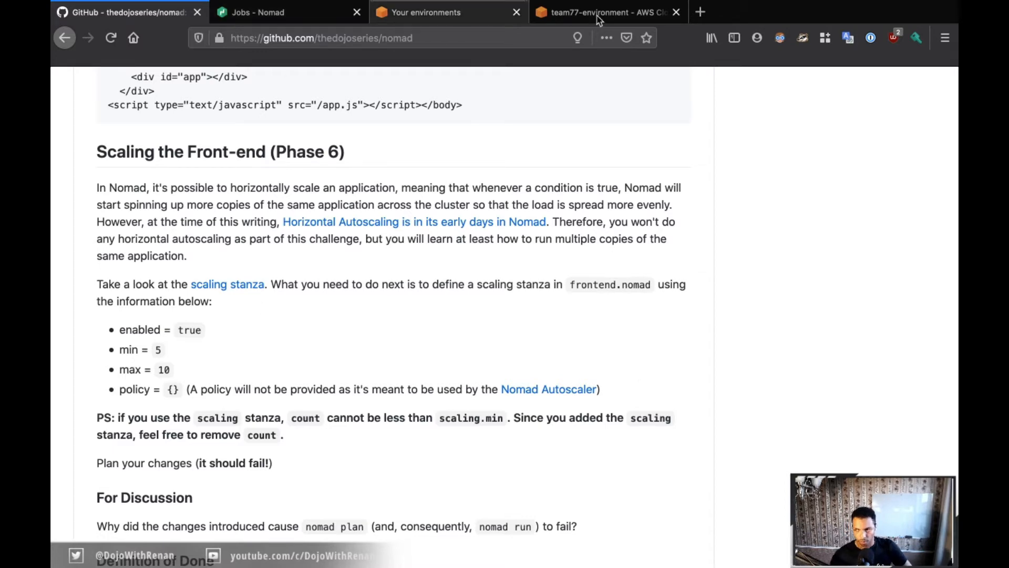
Start a scaling block in the frontend group with enabled = true and min = 5
{"action": "left_click", "coordinate": [606, 11]}
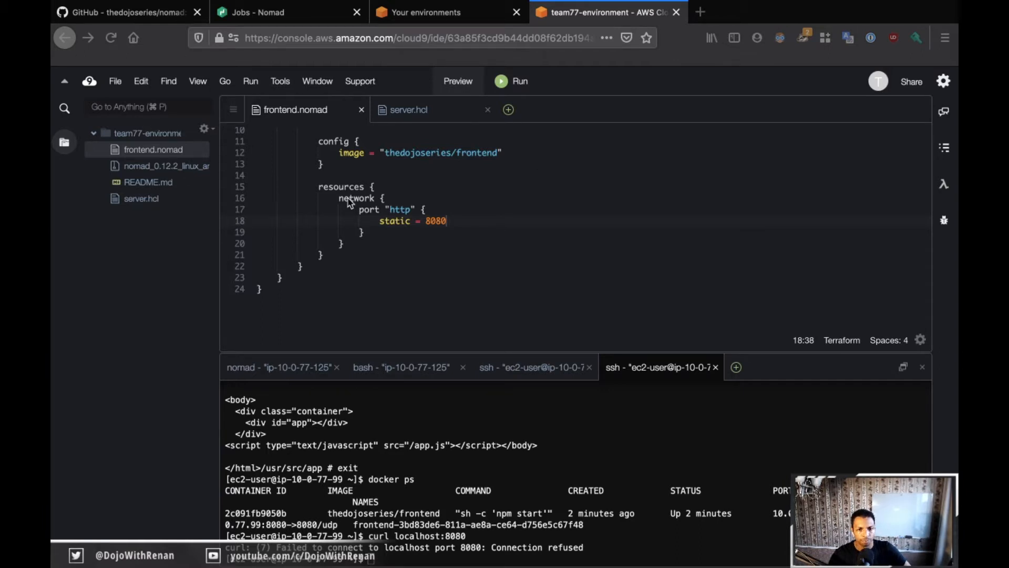
{"action": "scroll", "scroll_direction": "up", "scroll_amount": 3}
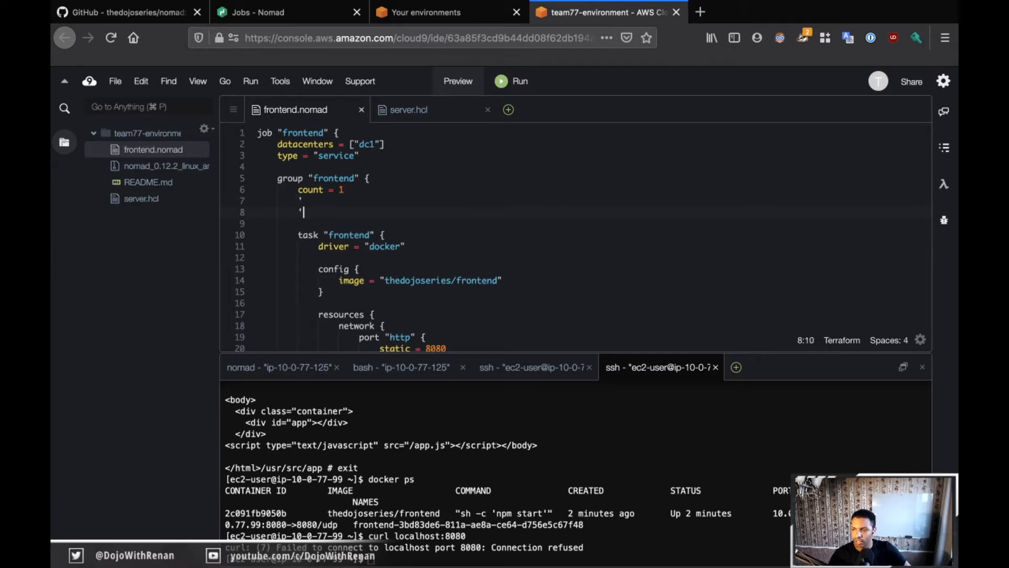
{"action": "key", "text": "Backspace"}
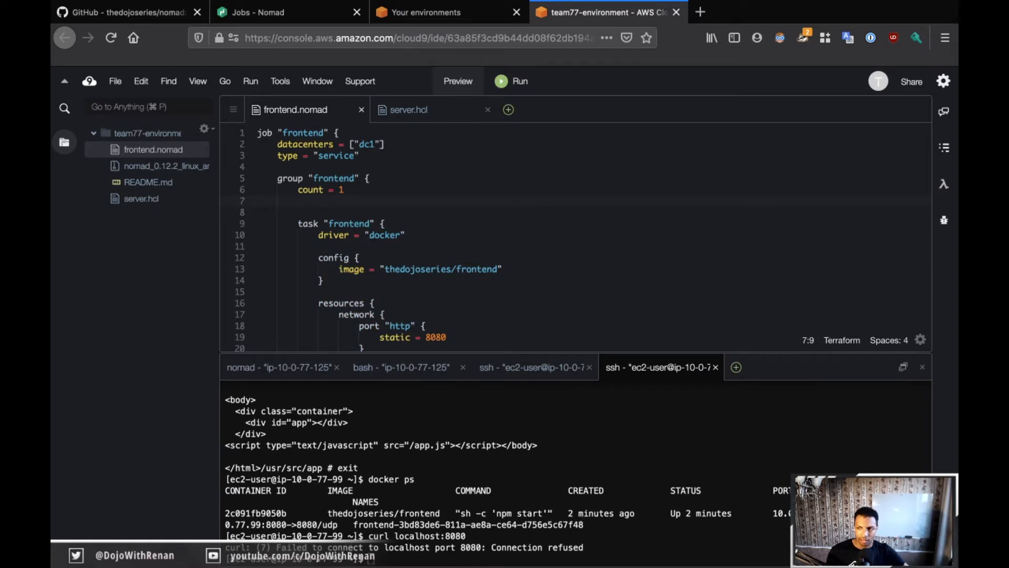
{"action": "type", "text": "scaling {"}
{"action": "type", "text": "m"}
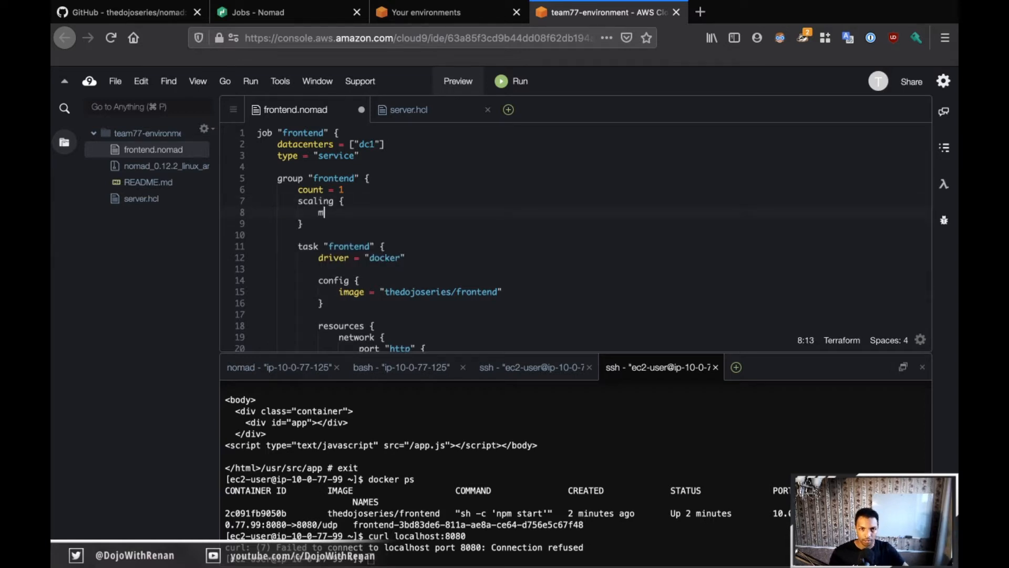
{"action": "type", "text": "in = 5"}
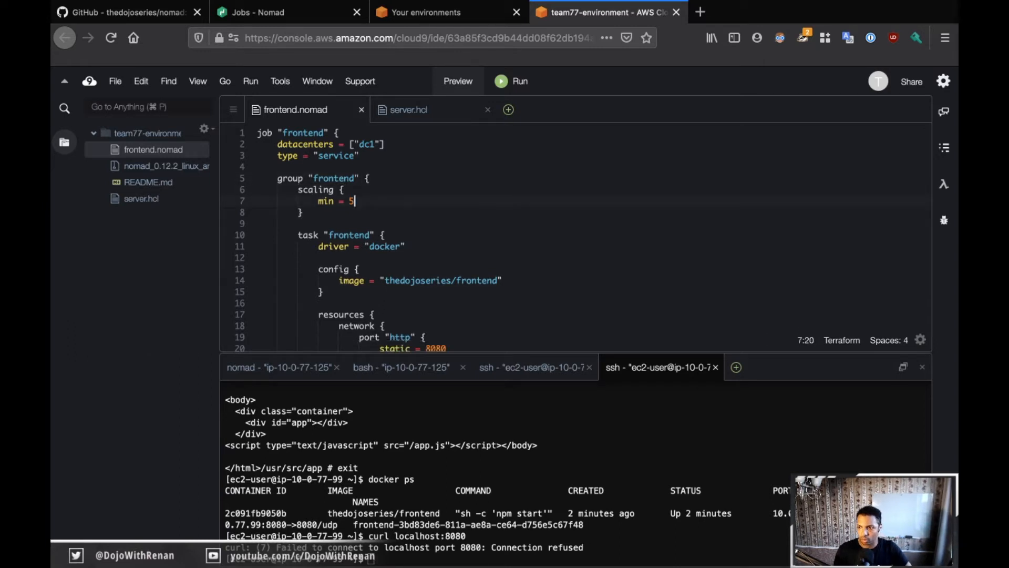
{"action": "key", "text": "Enter"}
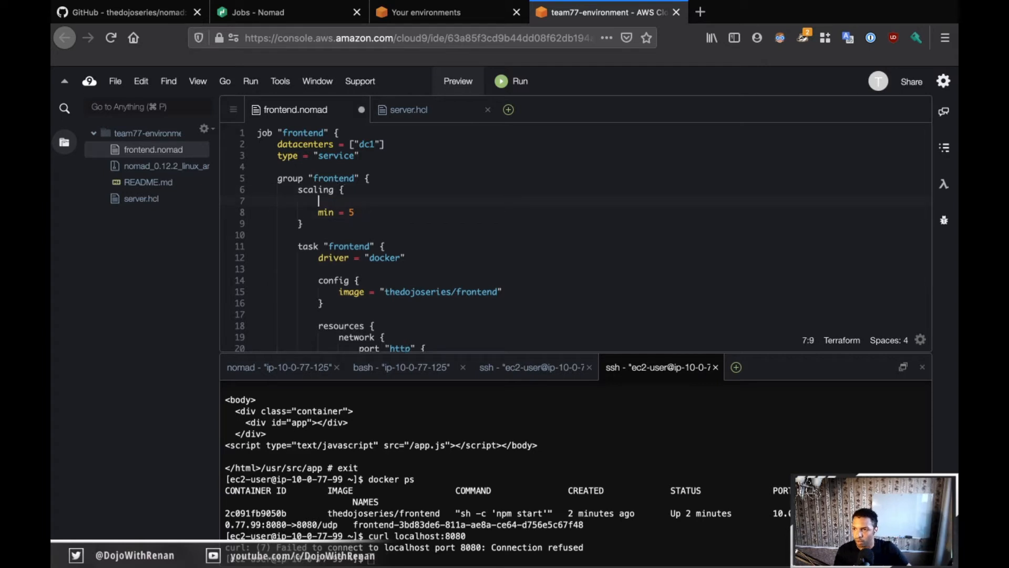
{"action": "type", "text": "enabled = true"}
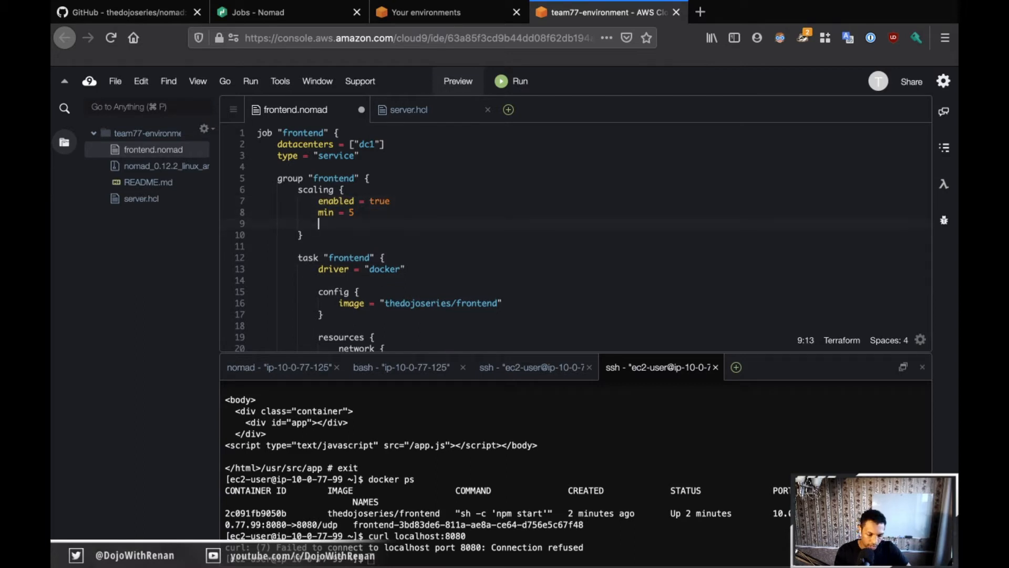
Complete the scaling block with max = 10 and an empty policy = {}
{"action": "type", "text": "max = 10"}
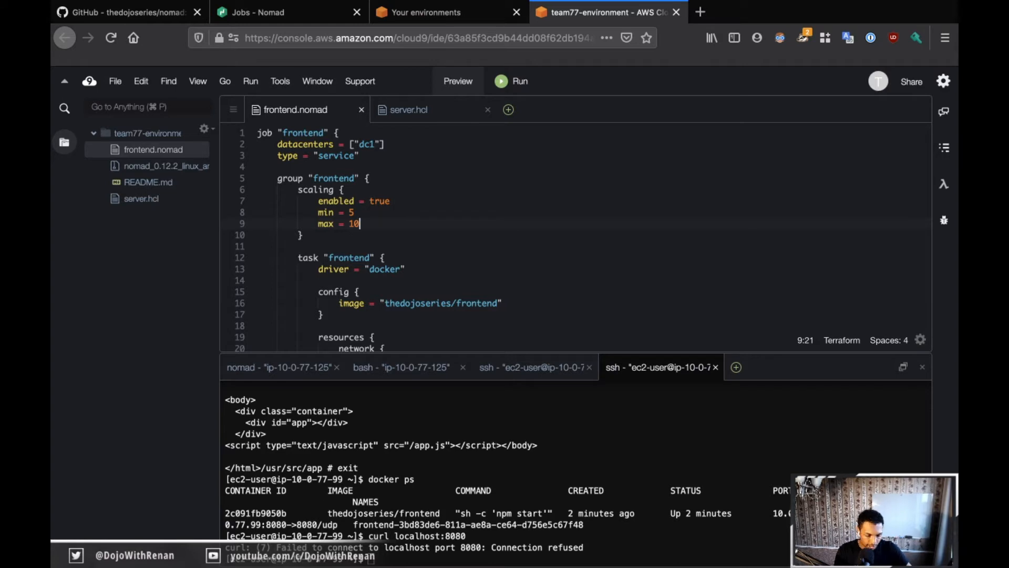
{"action": "type", "text": "policy ="}
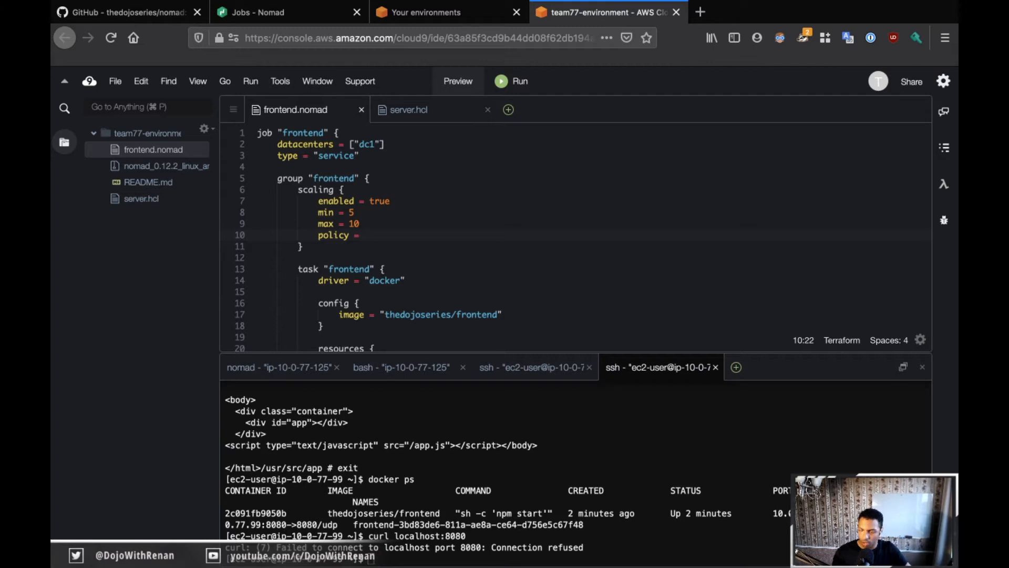
{"action": "left_click", "coordinate": [363, 235]}
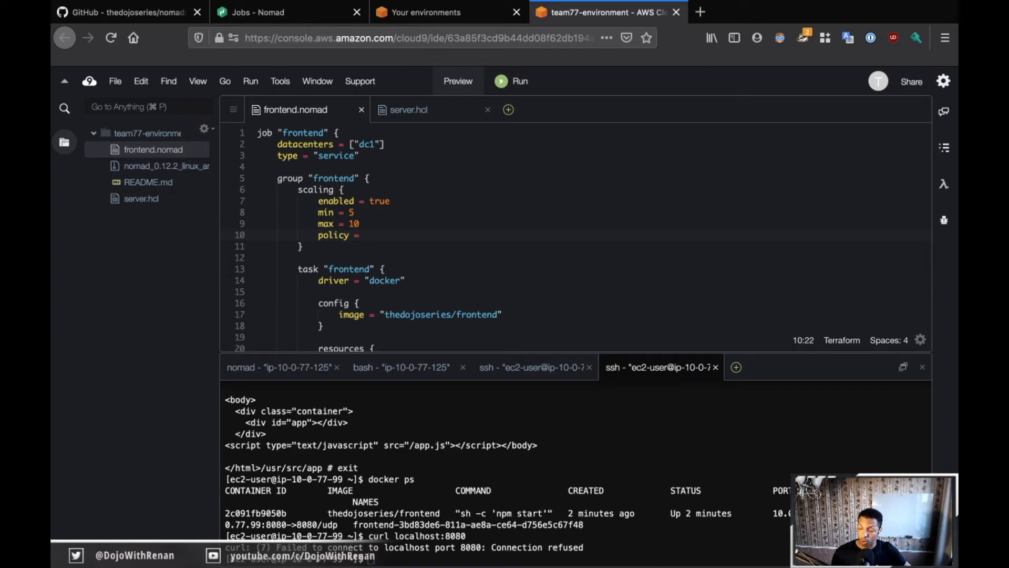
{"action": "left_click", "coordinate": [364, 234]}
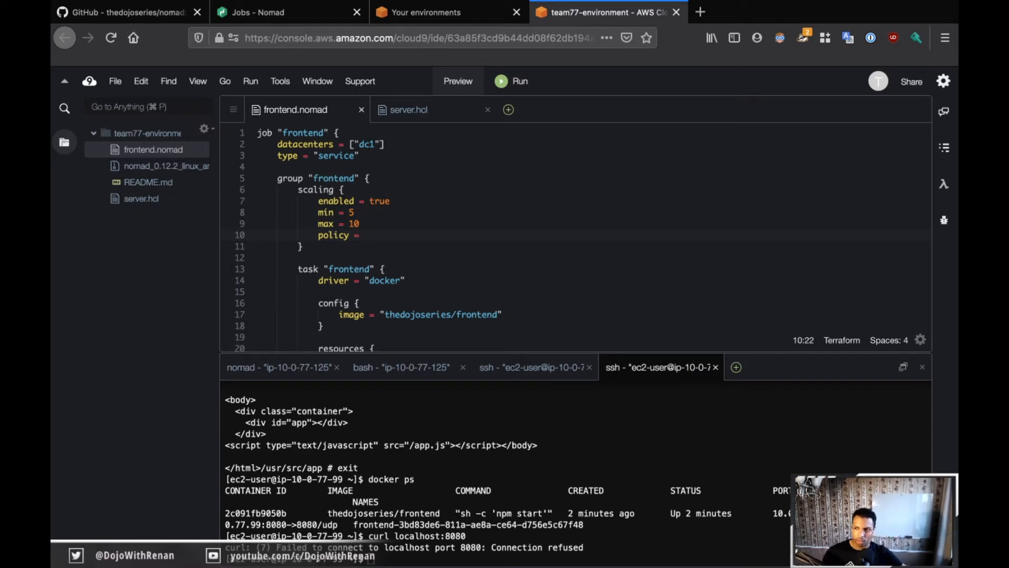
{"action": "type", "text": "{}"}
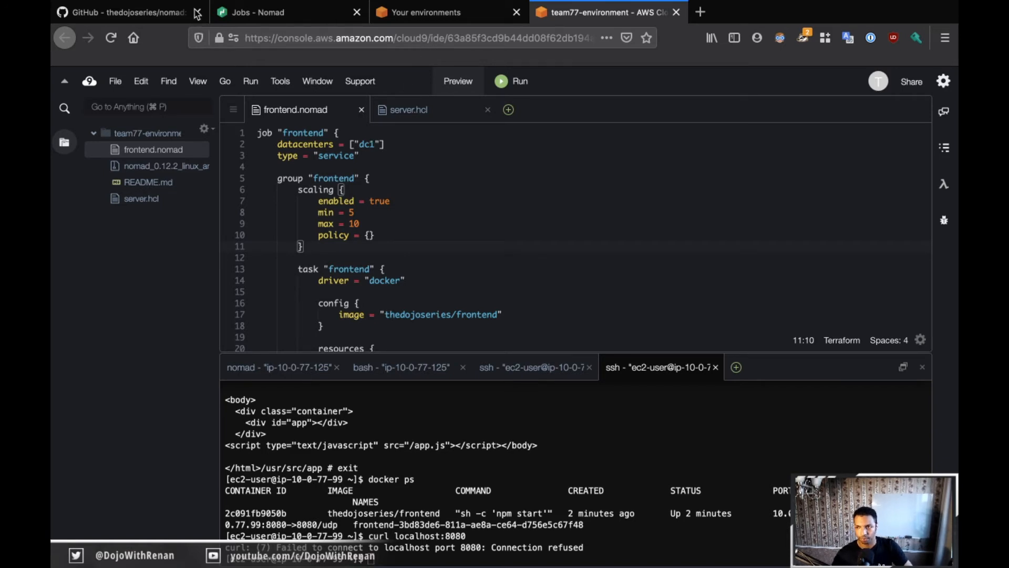
Review the Scaling the Front-end (Phase 6) section of the challenge page
{"action": "left_click", "coordinate": [122, 12]}
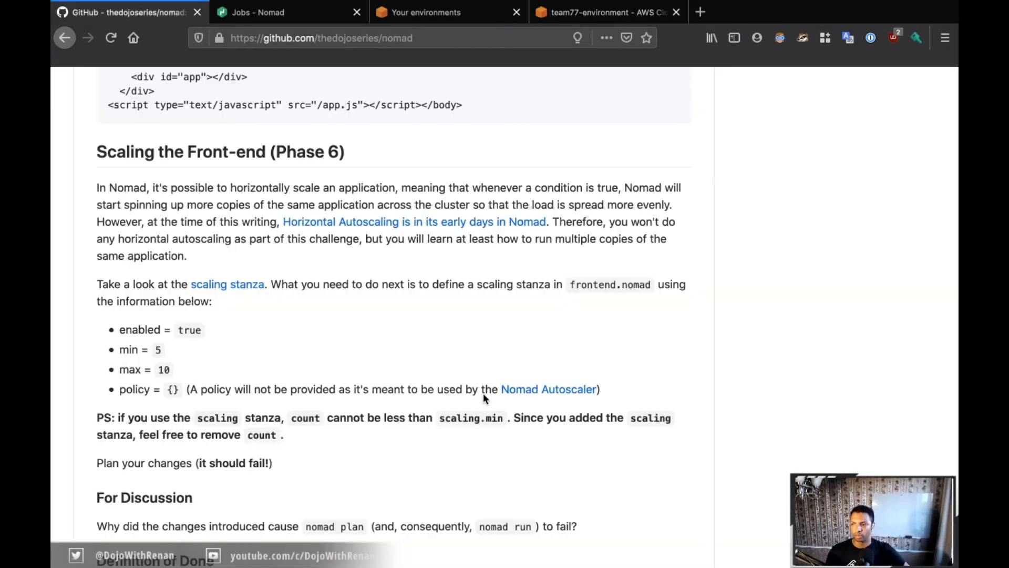
{"action": "scroll", "scroll_direction": "down", "scroll_amount": 3}
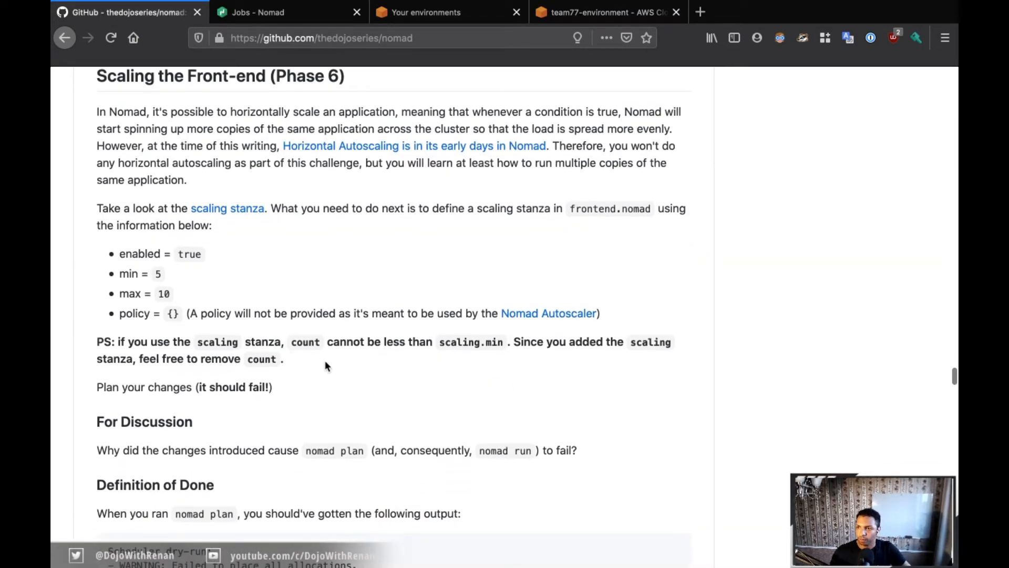
{"action": "mouse_move", "coordinate": [495, 356]}
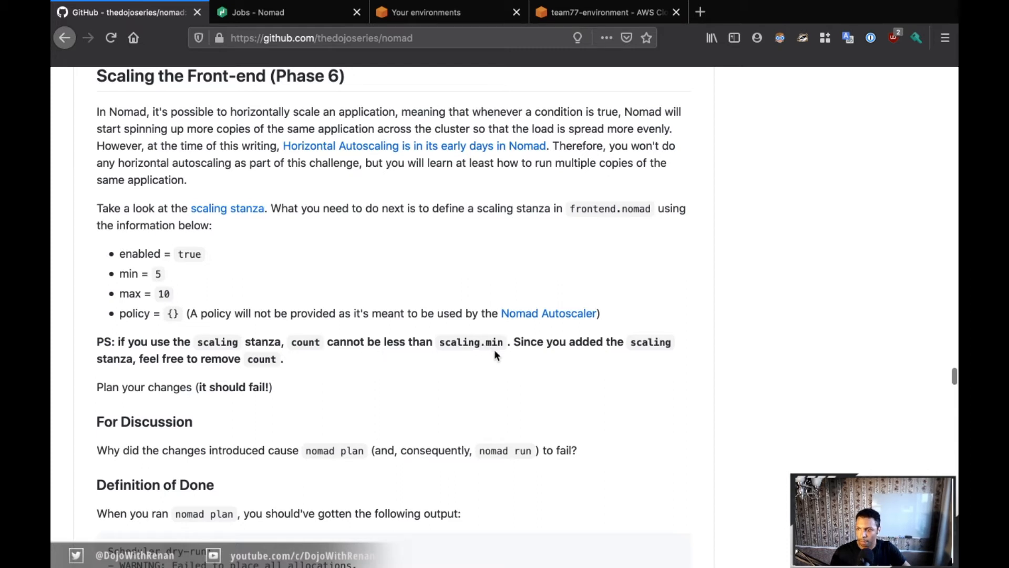
{"action": "mouse_move", "coordinate": [690, 357]}
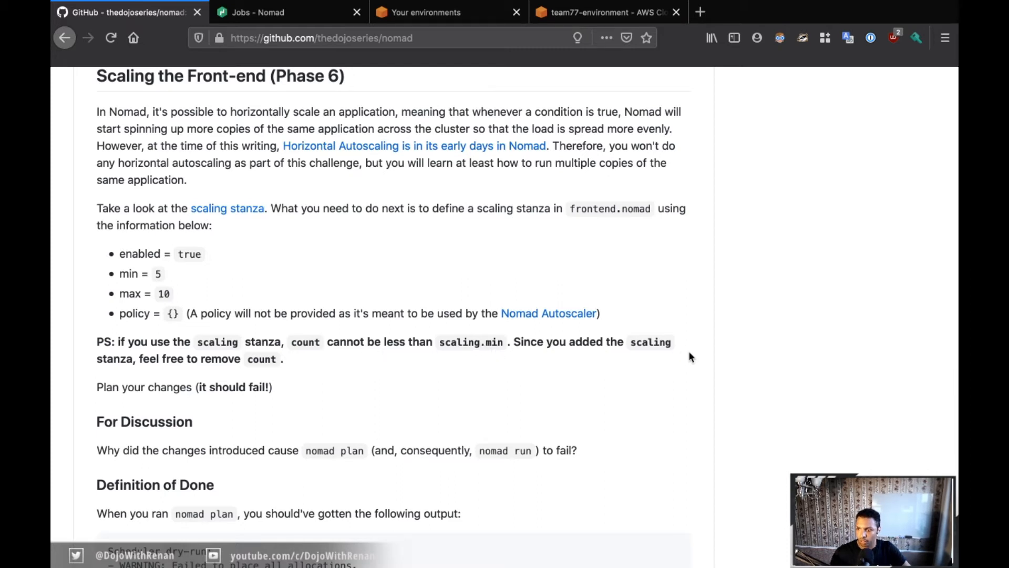
{"action": "mouse_move", "coordinate": [274, 378]}
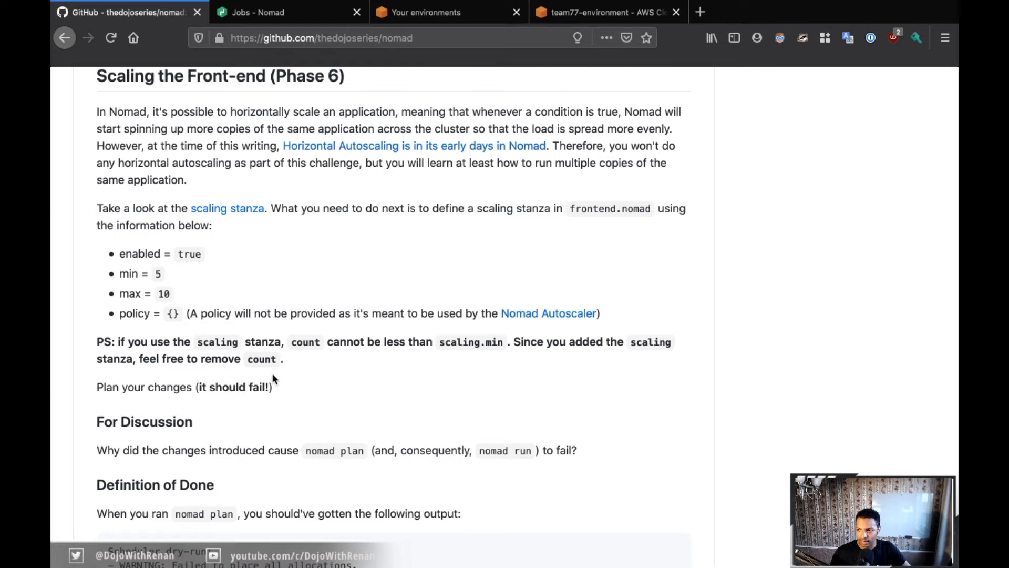
{"action": "scroll", "scroll_direction": "down", "scroll_amount": 3}
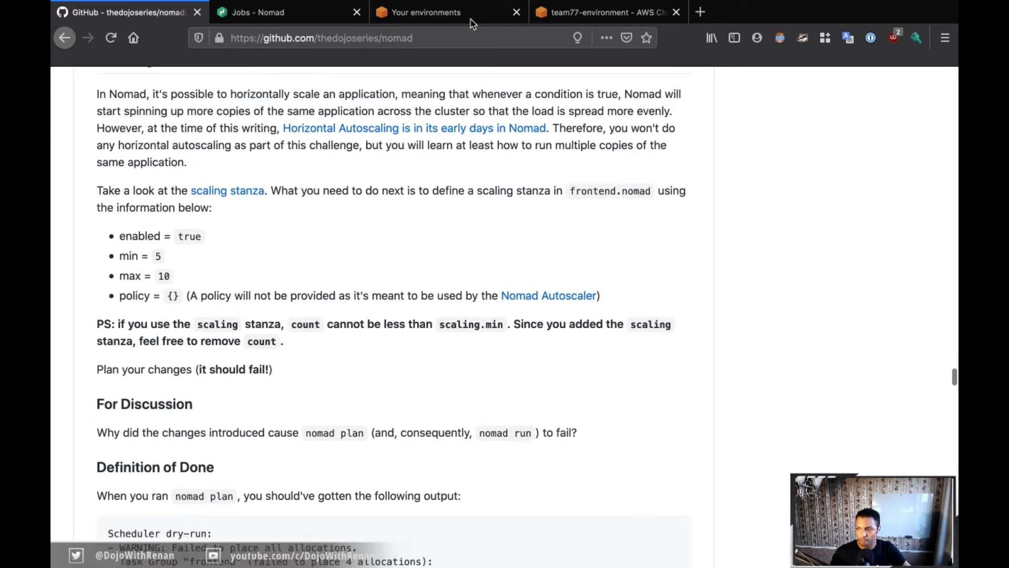
Run nomad plan frontend.nomad in the bash terminal to see the failed allocations warning
{"action": "left_click", "coordinate": [605, 13]}
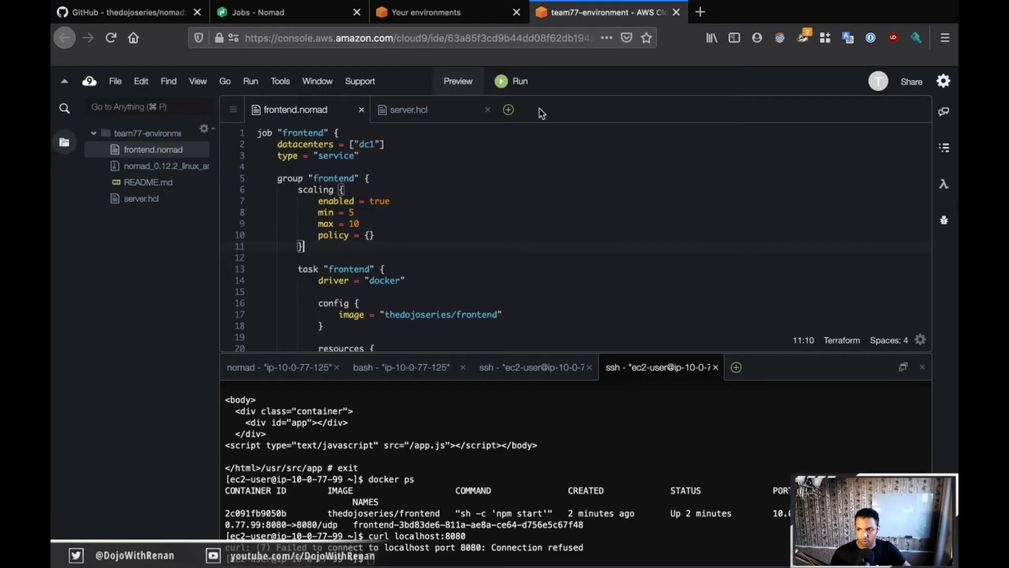
{"action": "mouse_move", "coordinate": [400, 367]}
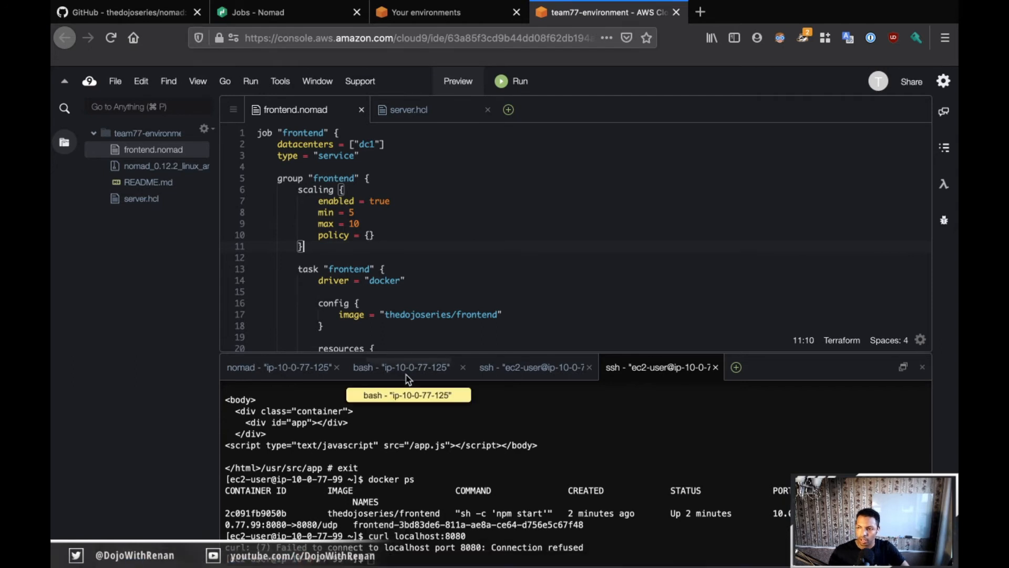
{"action": "left_click", "coordinate": [400, 367]}
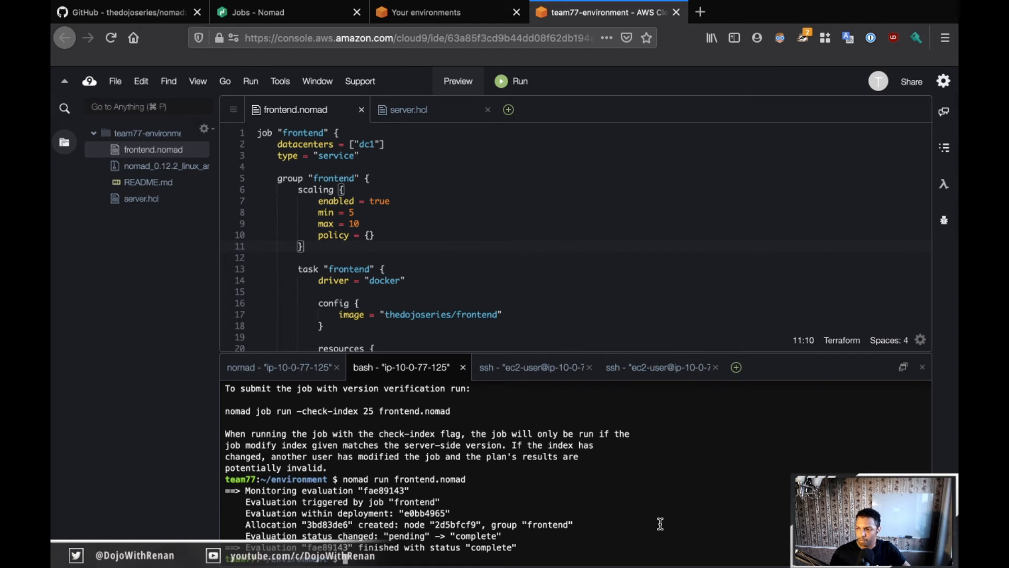
{"action": "type", "text": "nomad plan"}
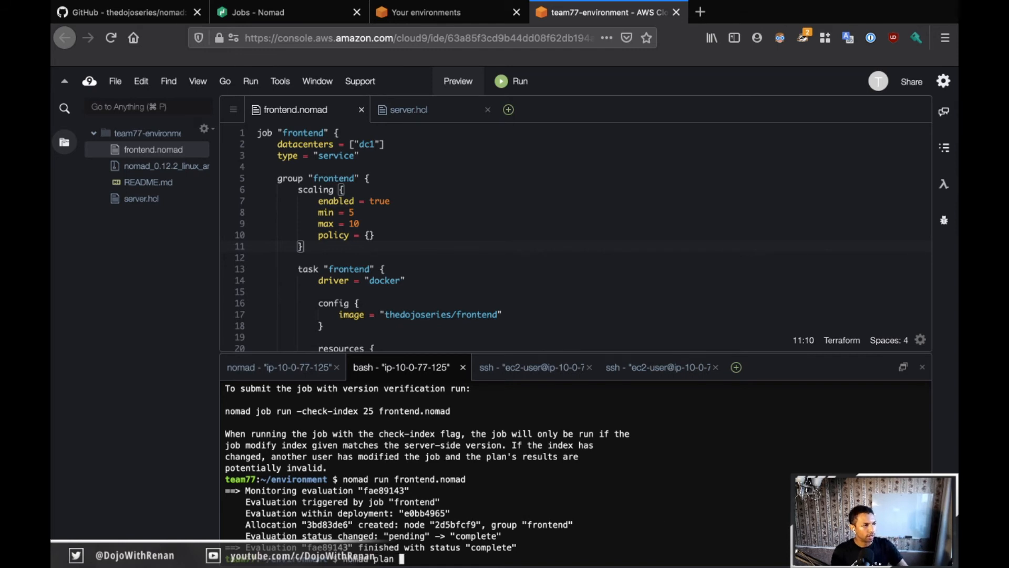
{"action": "type", "text": "frontend"}
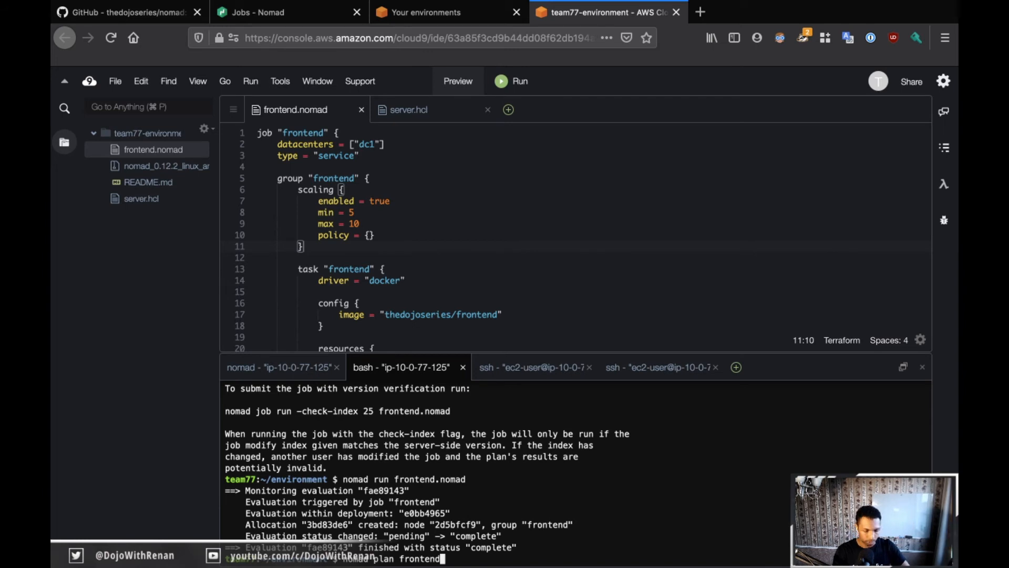
{"action": "type", "text": "nomad"}
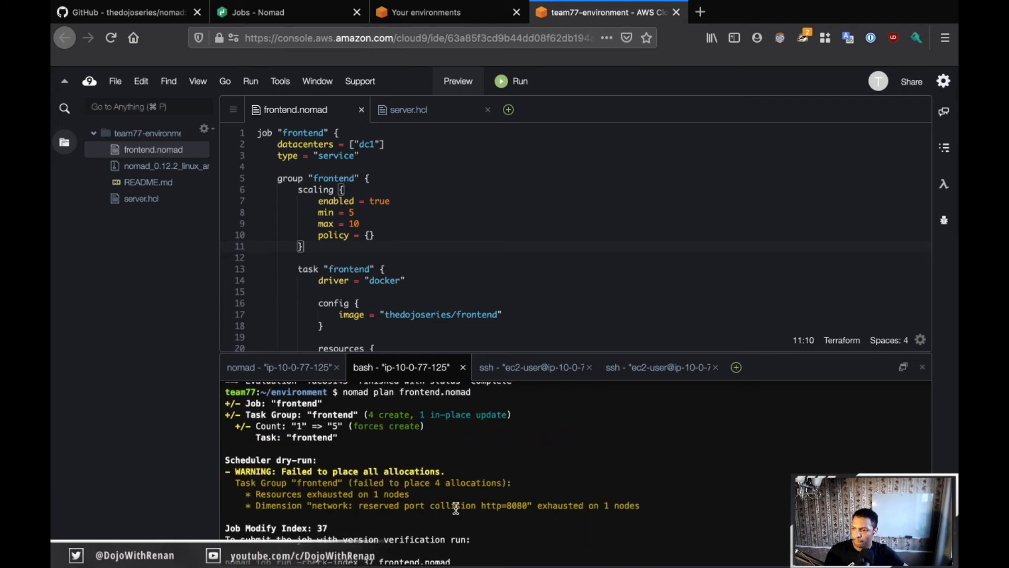
{"action": "mouse_move", "coordinate": [367, 483]}
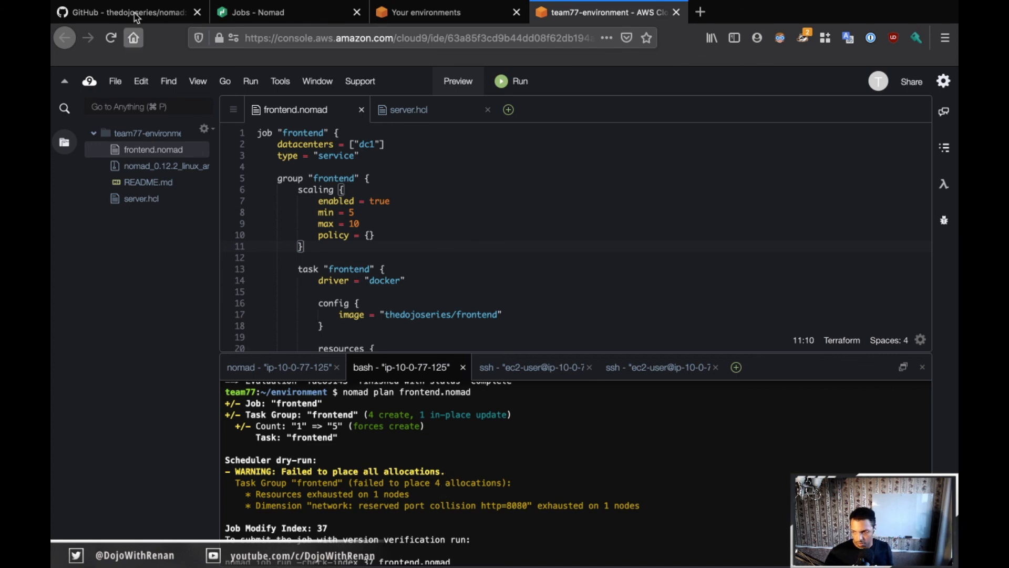
Review the expected failed plan output and the Dynamic Ports (Phase 7) section
{"action": "left_click", "coordinate": [125, 12]}
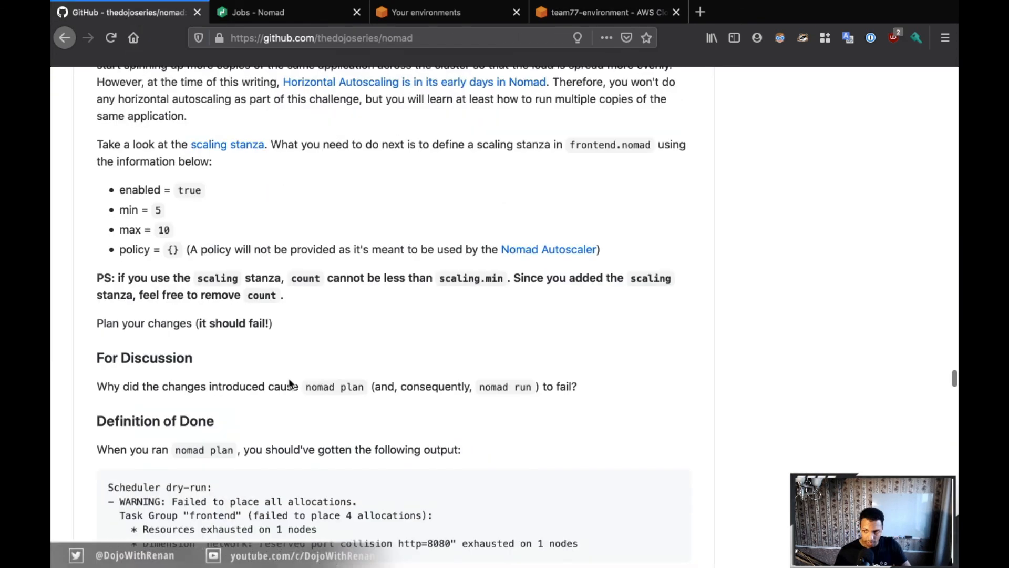
{"action": "scroll", "scroll_direction": "down", "scroll_amount": 3}
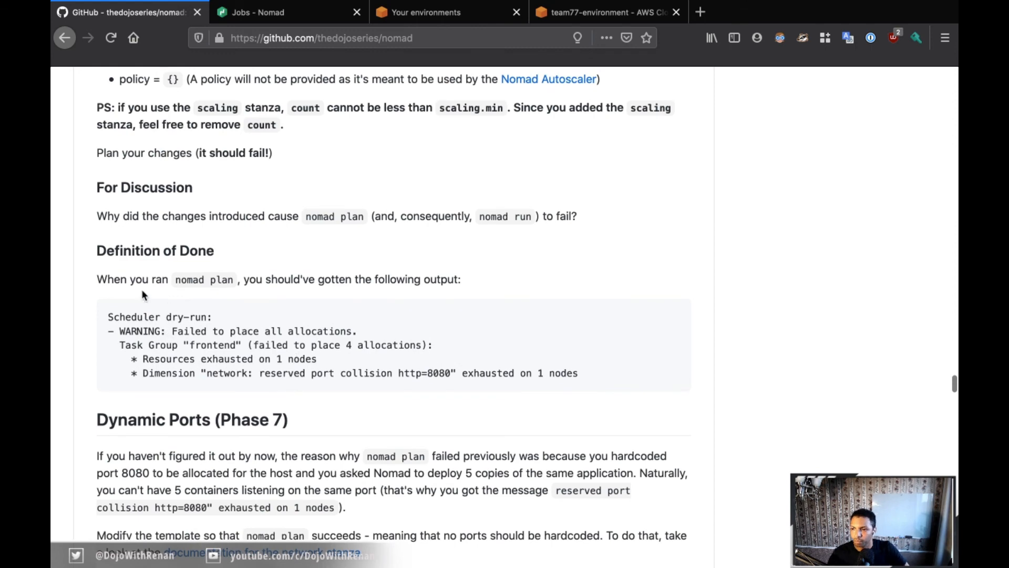
{"action": "scroll", "scroll_direction": "down", "scroll_amount": 3}
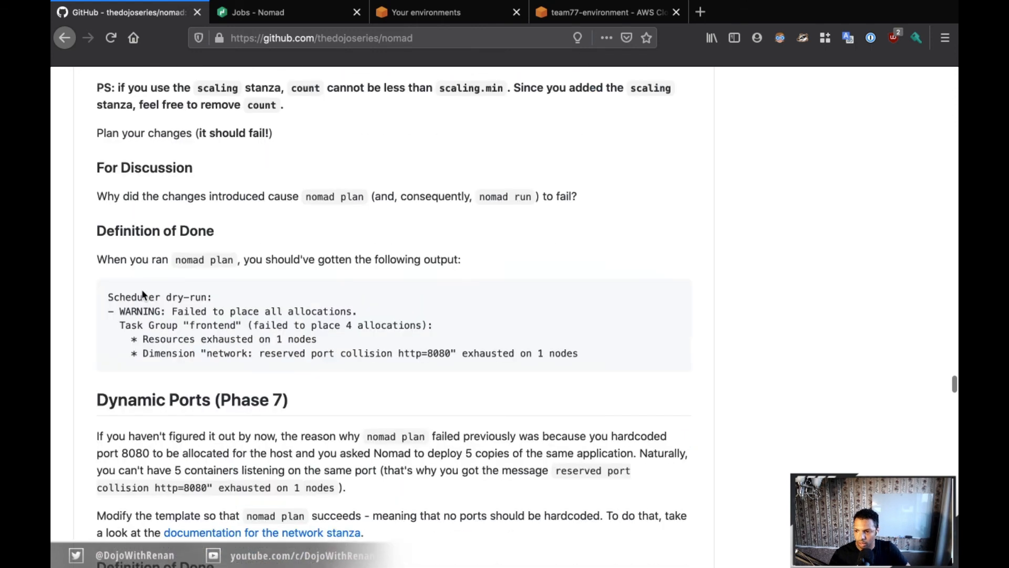
{"action": "scroll", "scroll_direction": "down", "scroll_amount": 3}
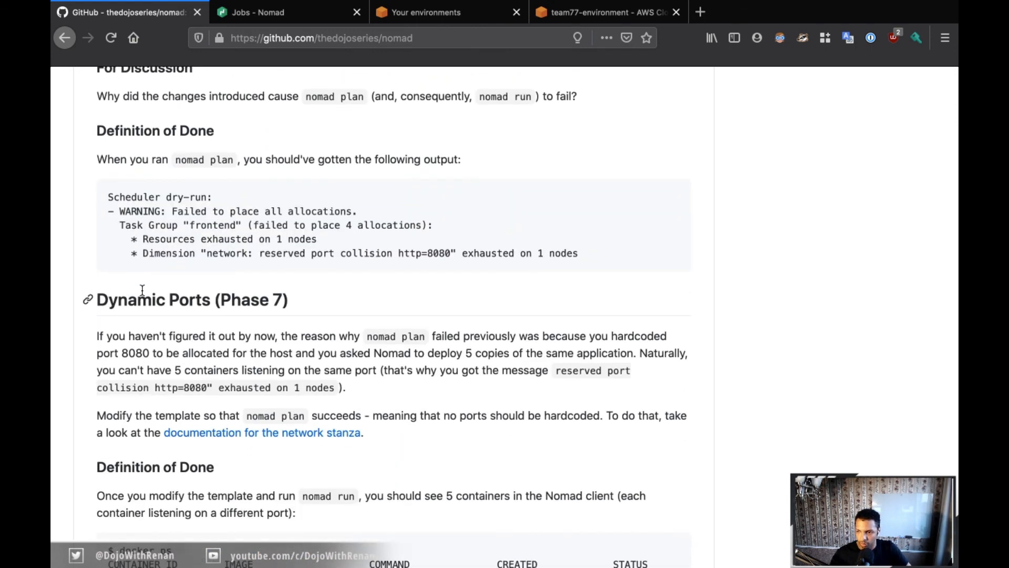